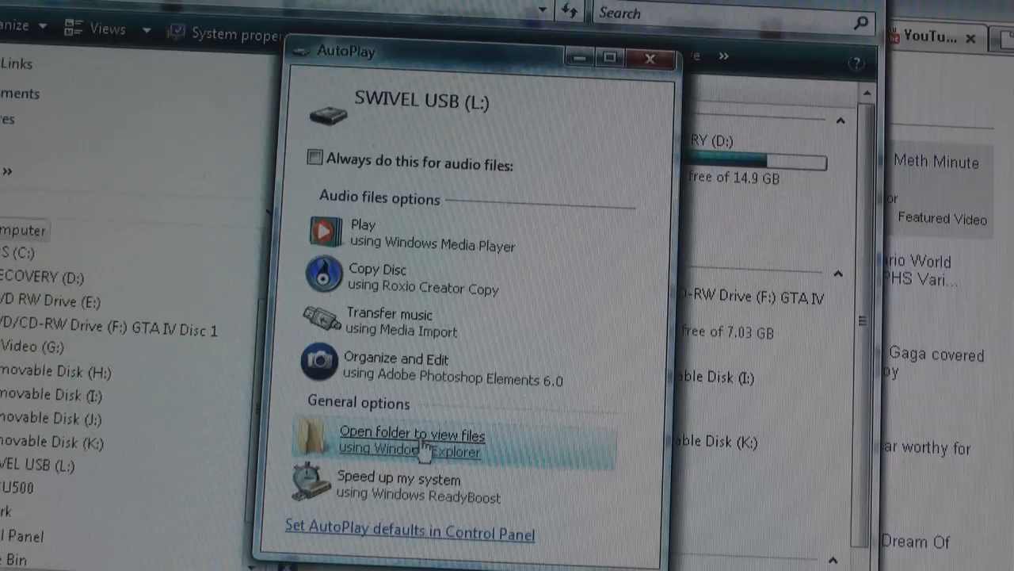
# Open the SWIVEL USB drive's folders and audio tracks in Windows Explorer from AutoPlay
pyautogui.click(411, 441)
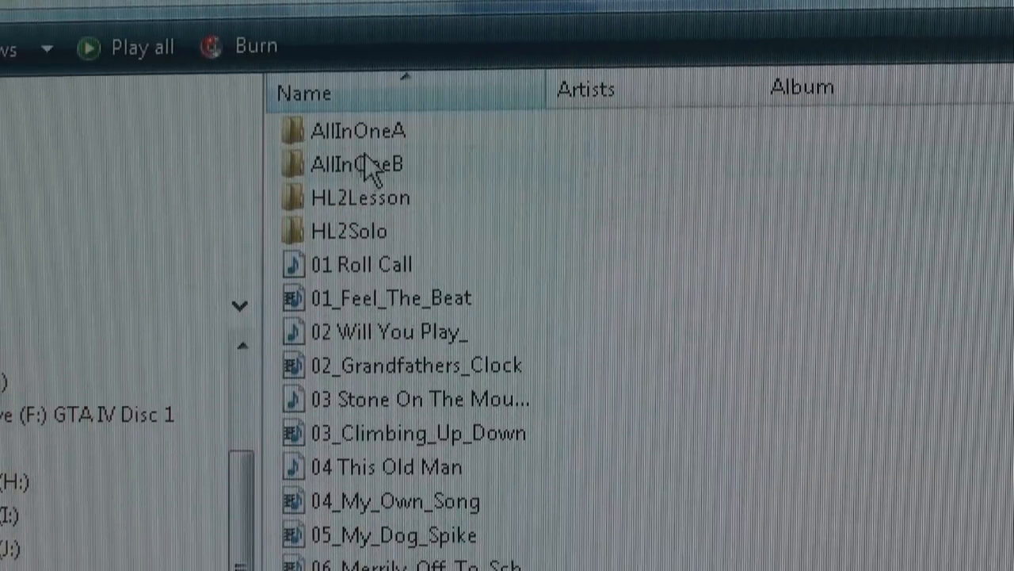
# Scroll through the SWIVEL drive listing toward the computer's drives
pyautogui.scroll(-3)
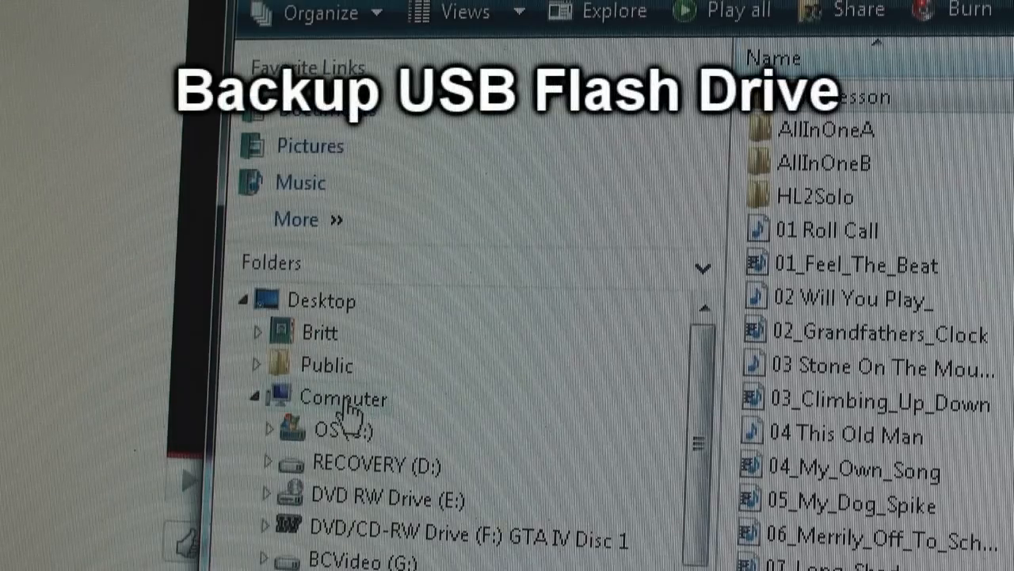
# Add a new folder on the C: drive and name it 'MIDI Backup'
pyautogui.rightClick(332, 428)
pyautogui.write('MIDI B')
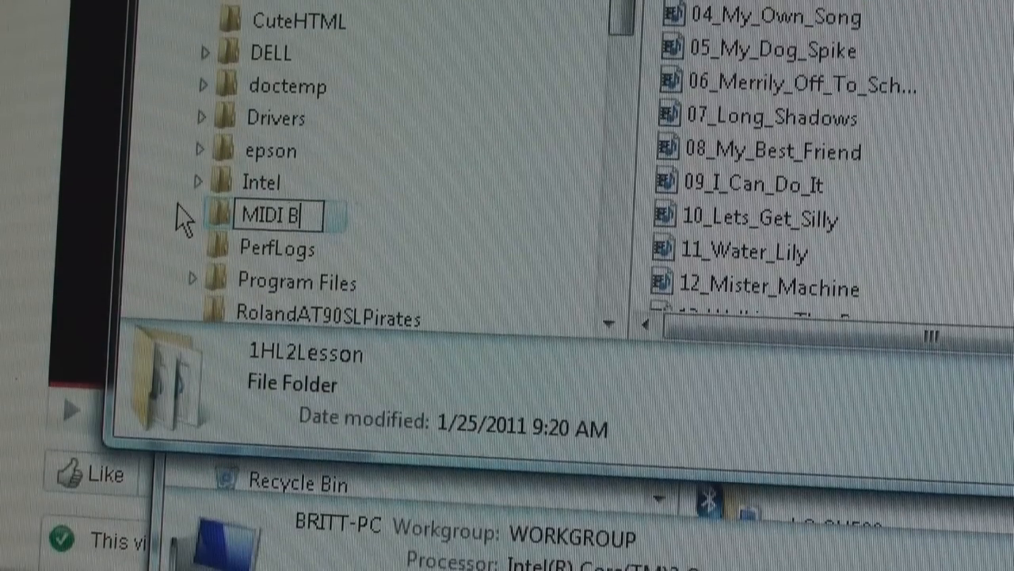
pyautogui.write('ackup')
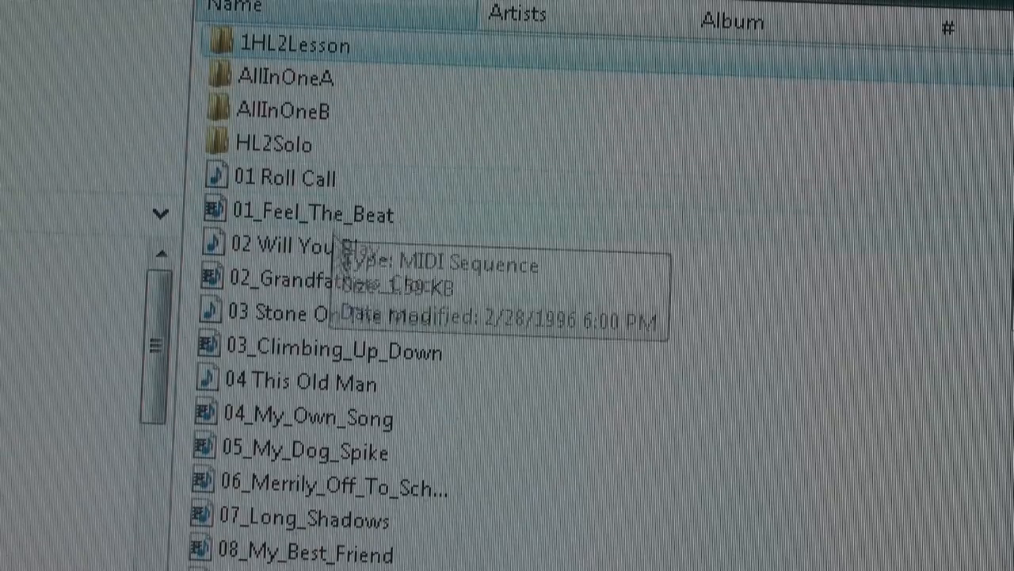
pyautogui.moveTo(325, 178)
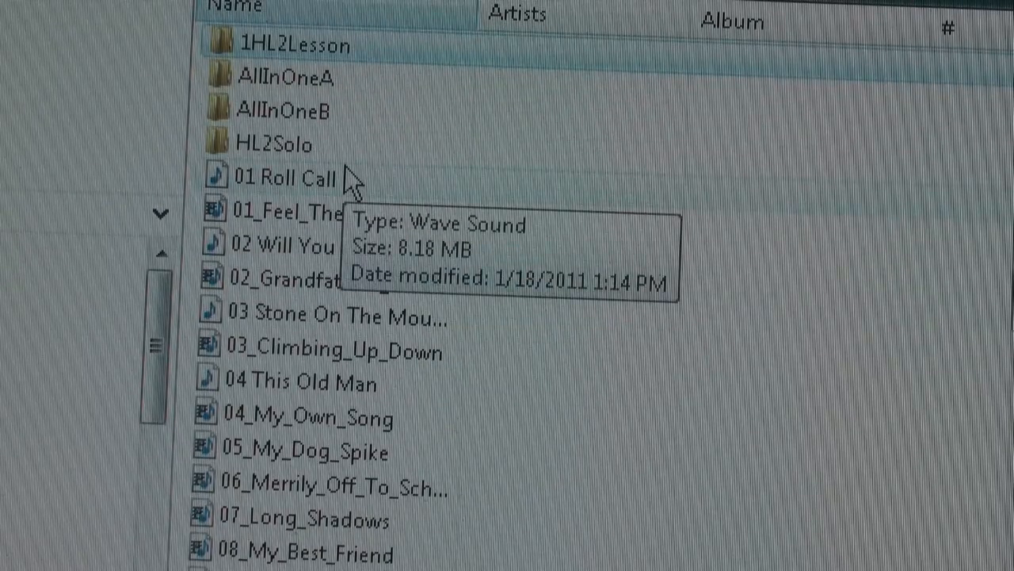
pyautogui.moveTo(325, 91)
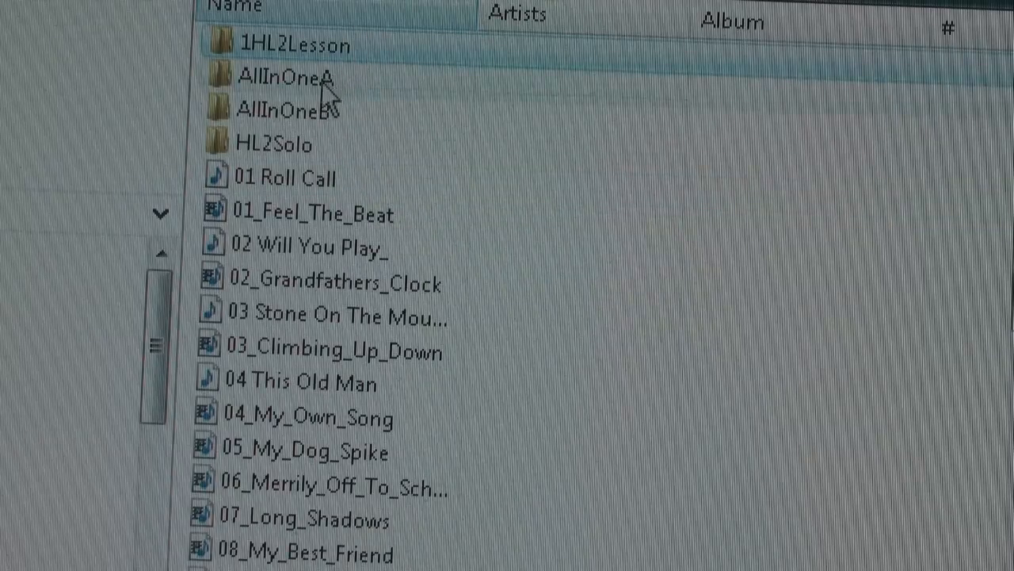
pyautogui.moveTo(317, 109)
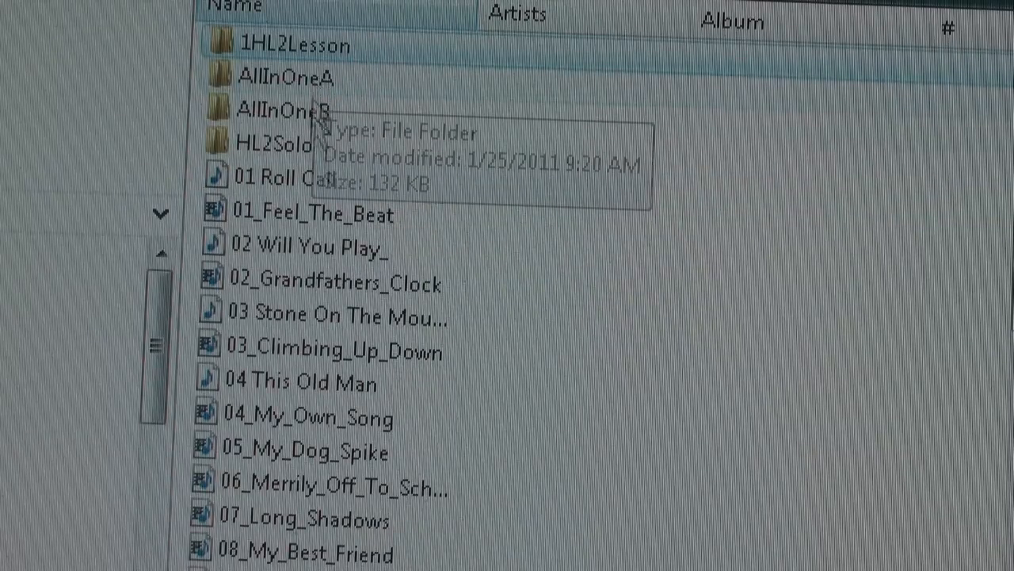
pyautogui.moveTo(277, 146)
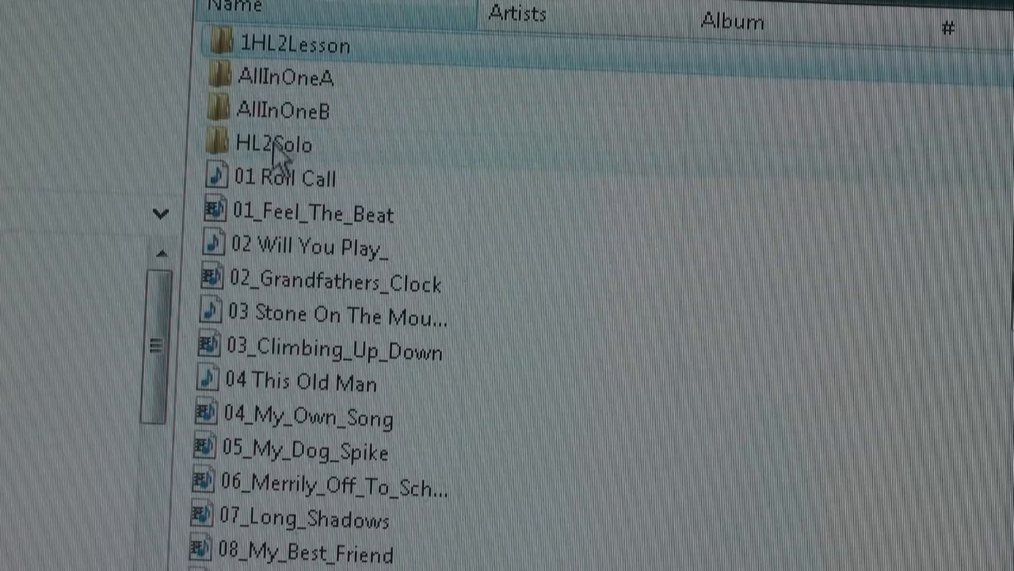
pyautogui.moveTo(273, 119)
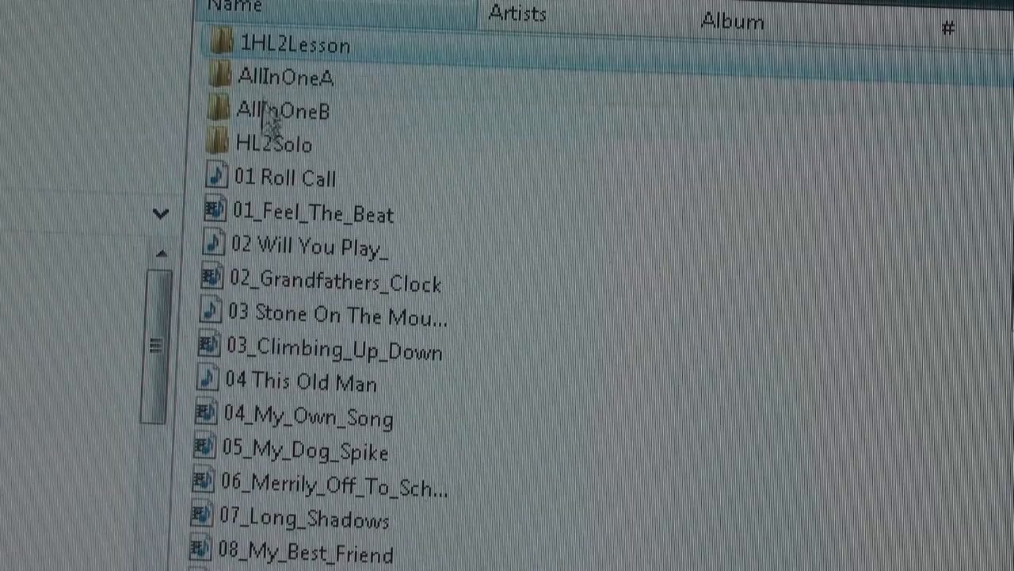